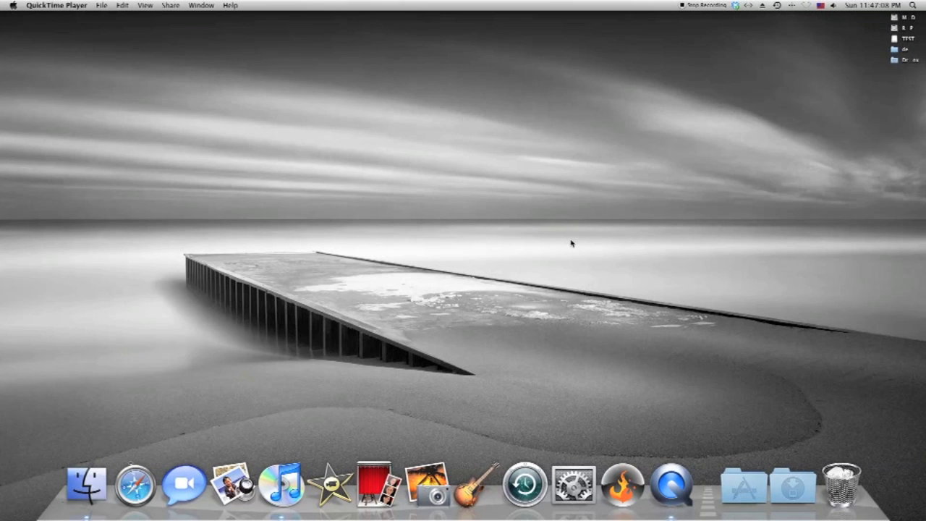
mouse_move(654, 417)
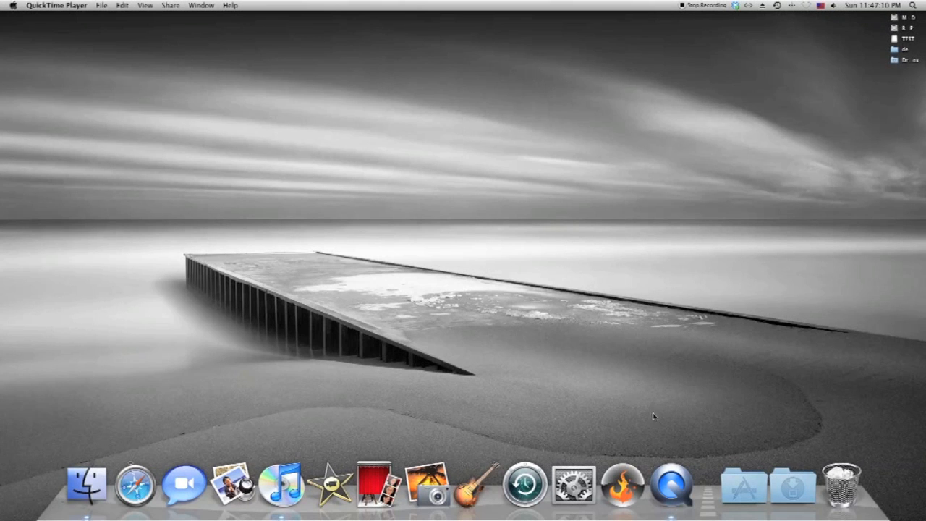
Launch GIMP from the macOS Dock
left_click(792, 483)
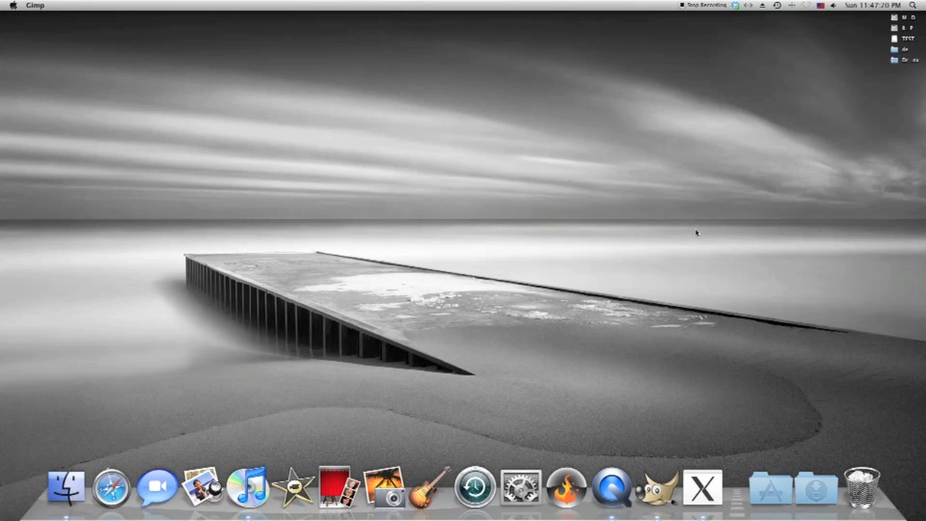
Bring the GIMP window forward and show the File menu commands
left_click(651, 486)
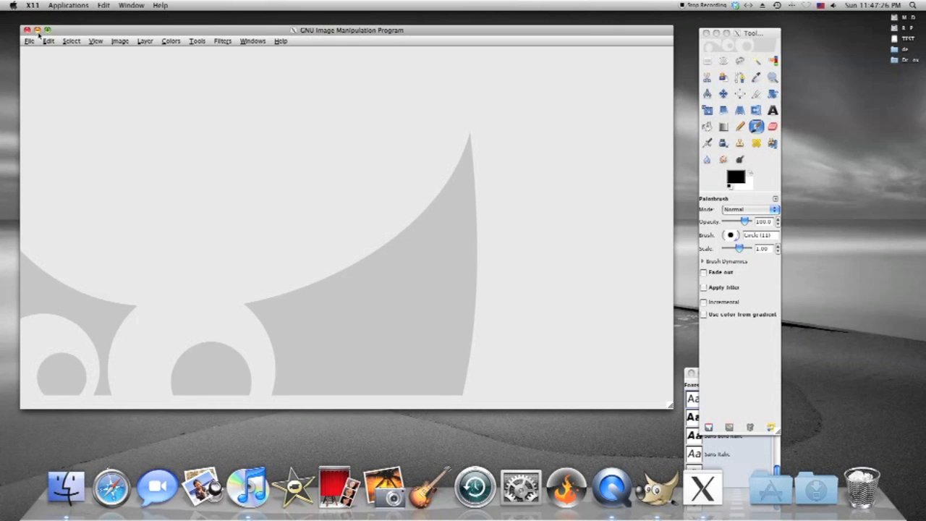
left_click(29, 41)
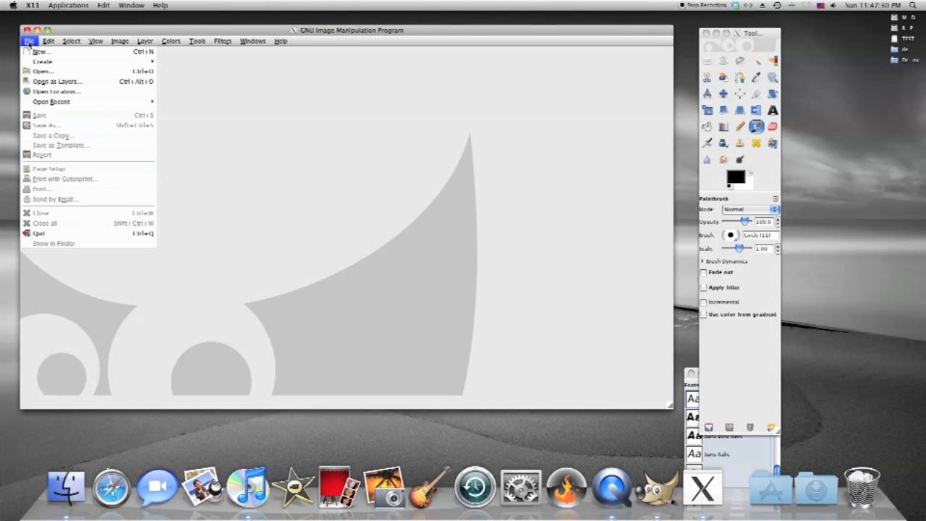
mouse_move(40, 52)
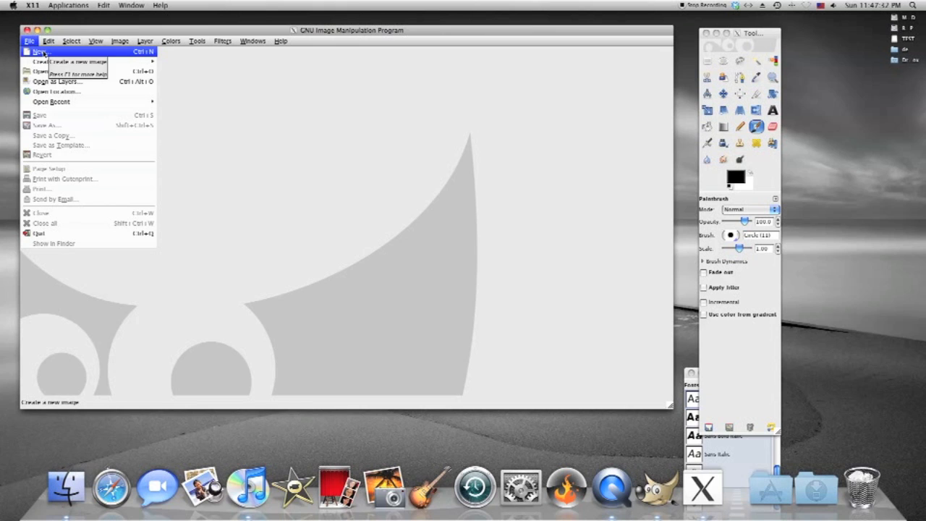
Create a new blank white image of 640 by 400 pixels
left_click(39, 52)
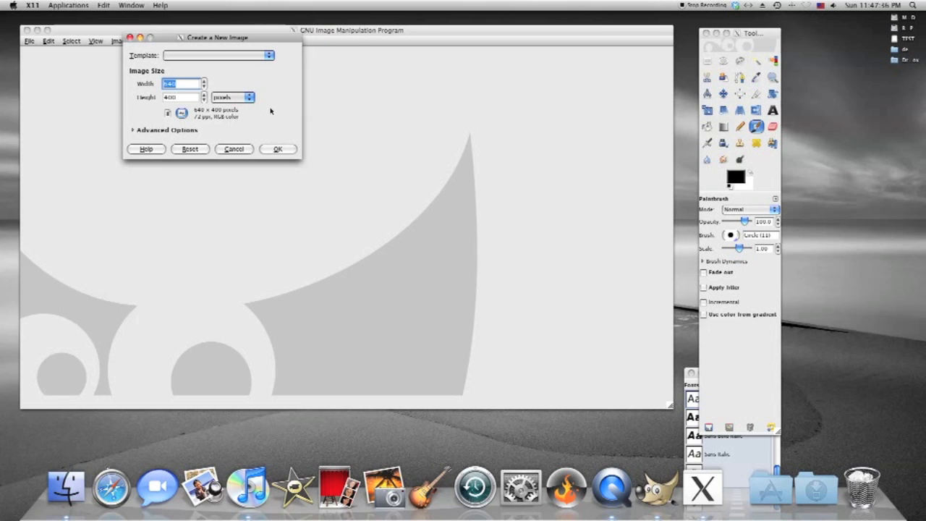
mouse_move(235, 121)
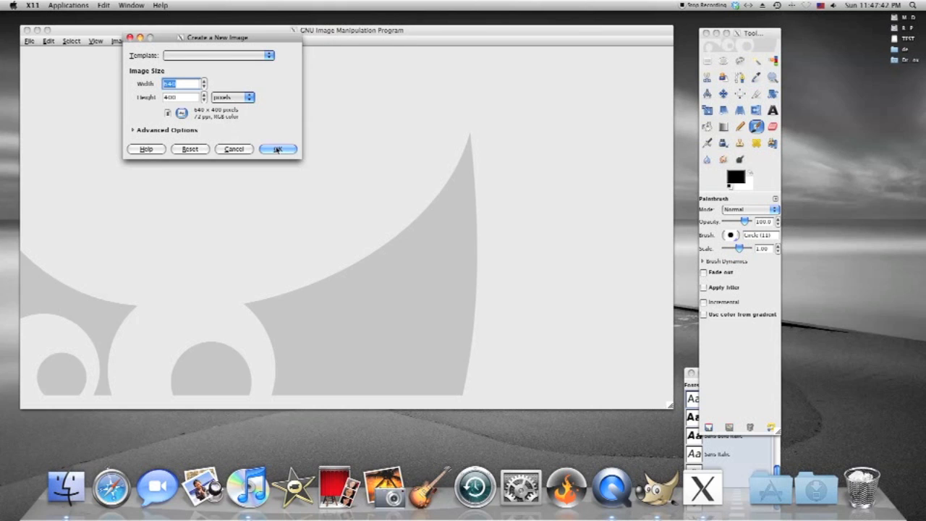
left_click(278, 149)
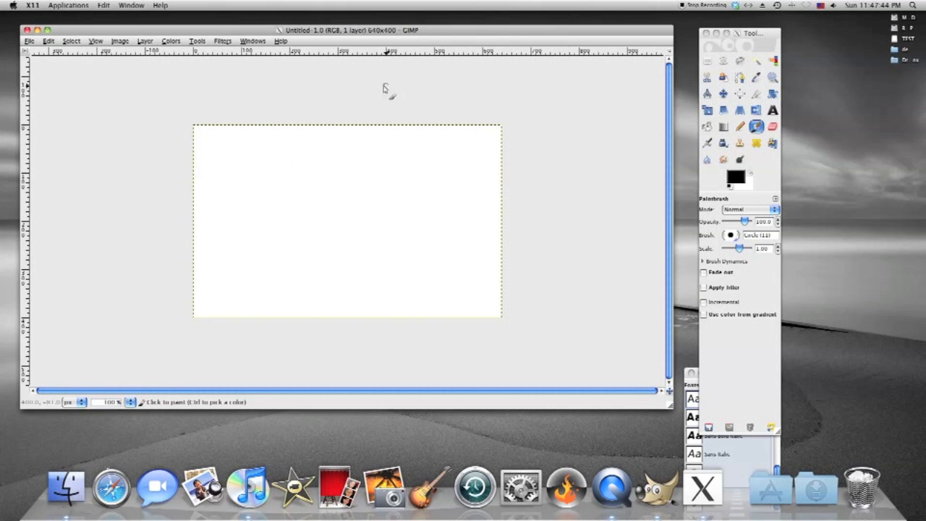
mouse_move(327, 165)
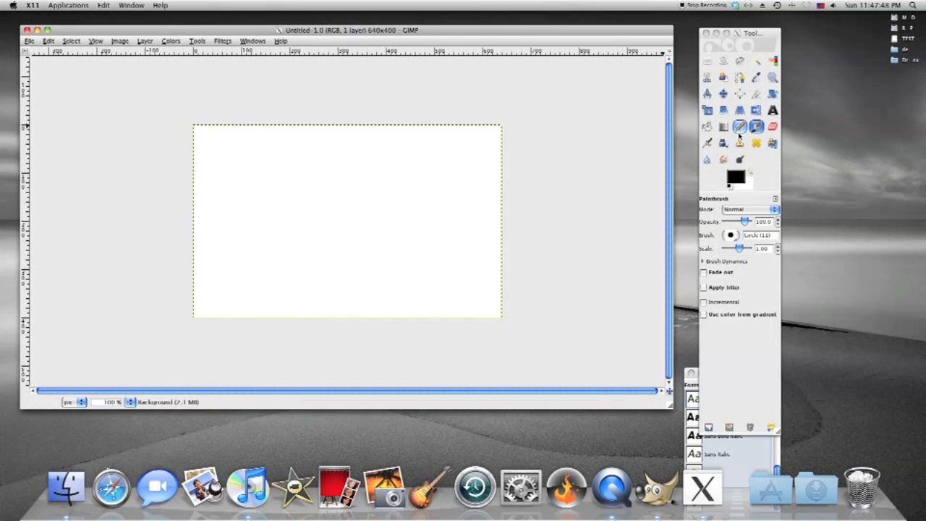
mouse_move(756, 127)
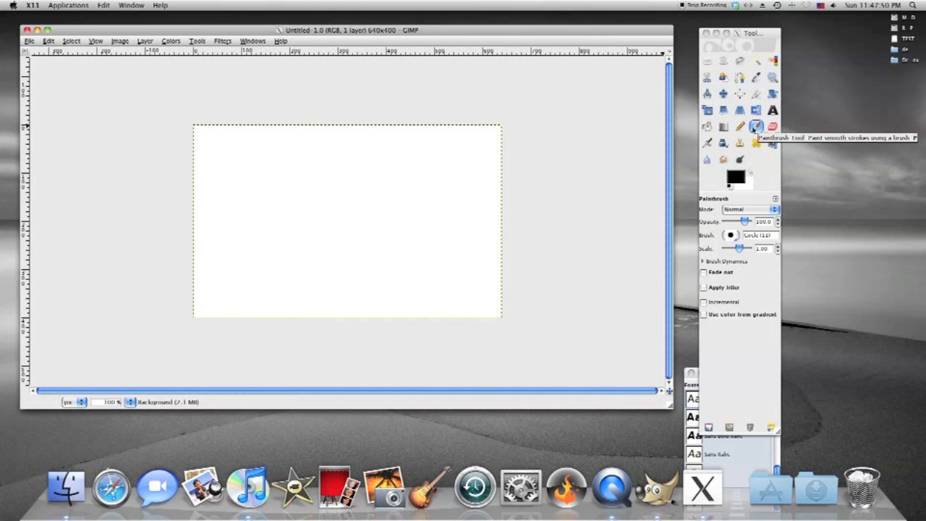
mouse_move(739, 128)
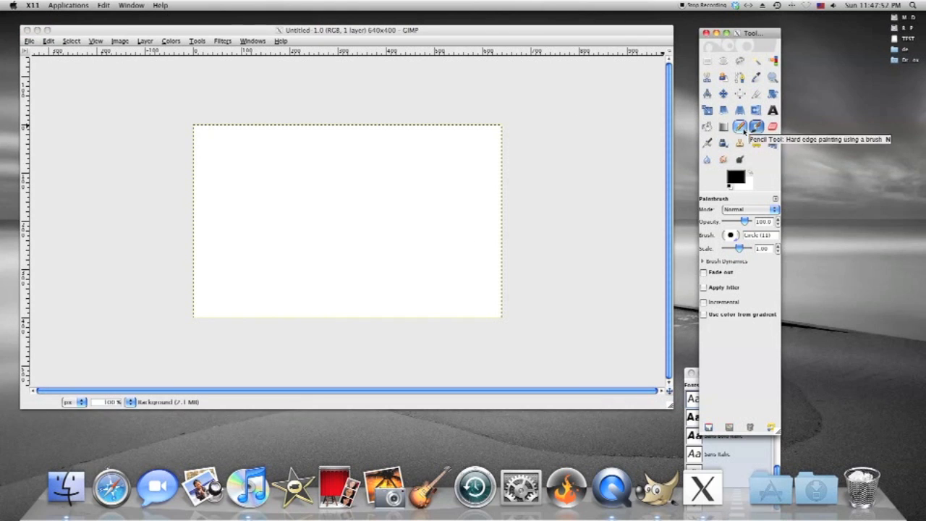
mouse_move(755, 127)
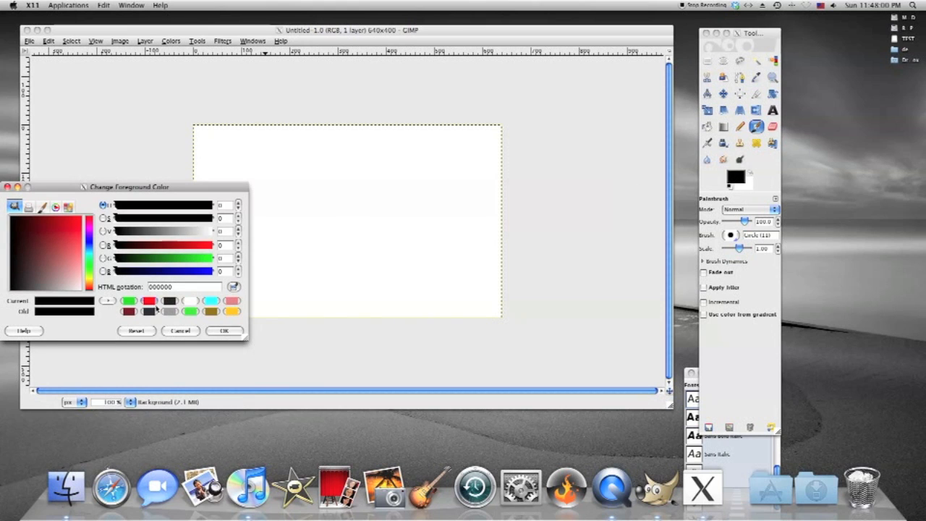
left_click(223, 330)
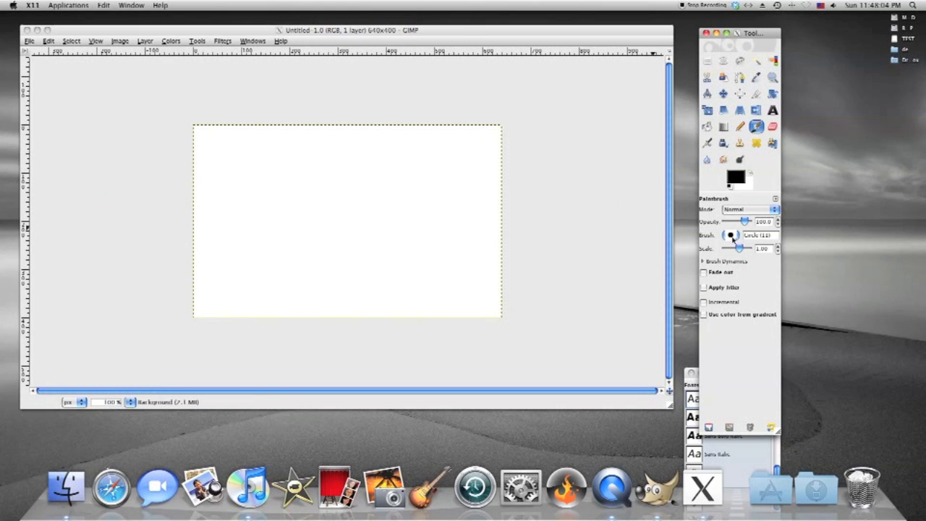
Choose a different paintbrush shape and increase its size with the Scale slider
left_click(733, 234)
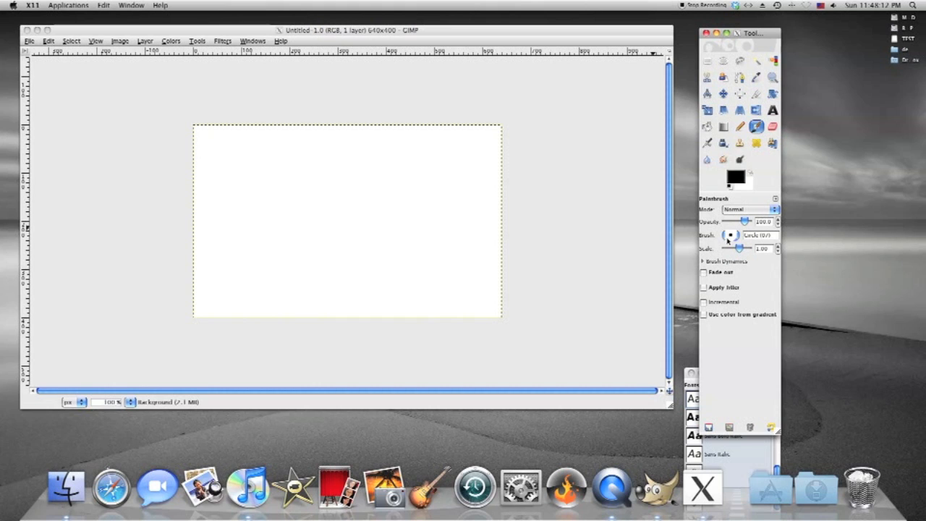
mouse_move(396, 220)
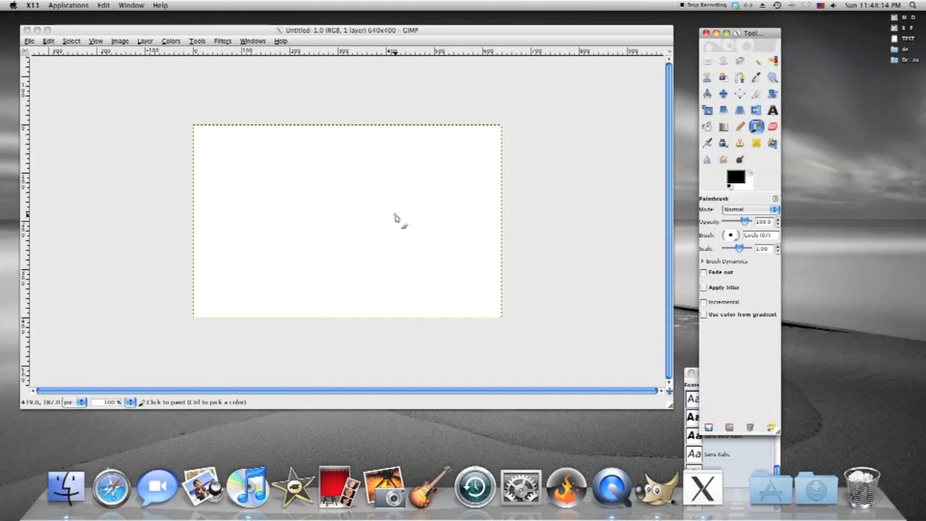
mouse_move(334, 208)
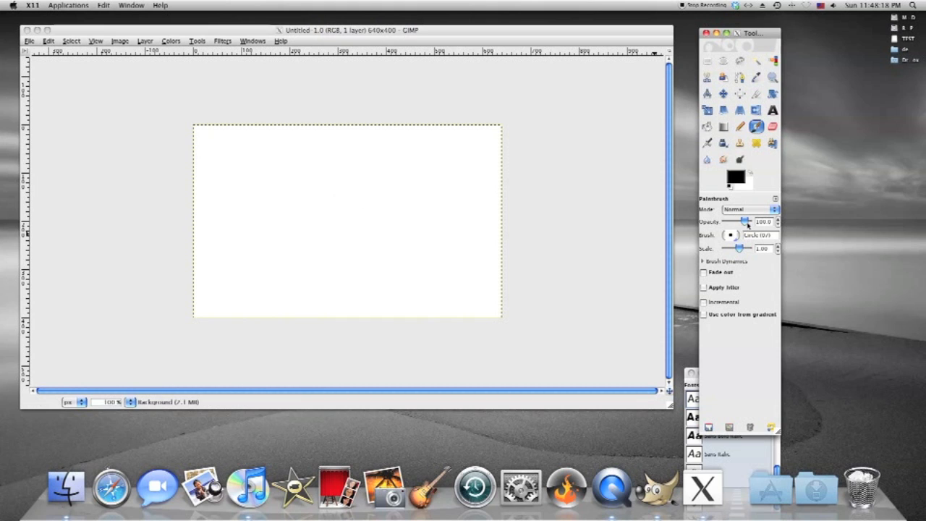
left_click_drag(729, 248, 741, 249)
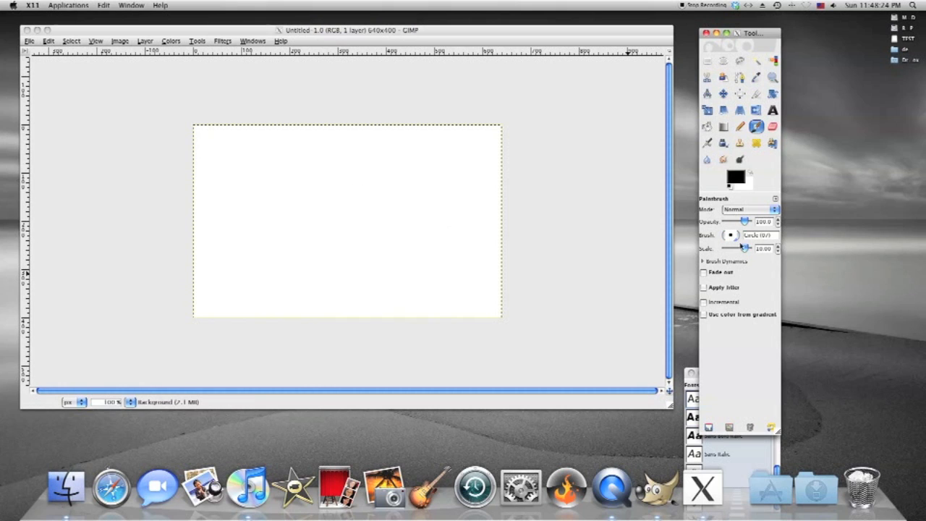
left_click_drag(749, 249, 739, 248)
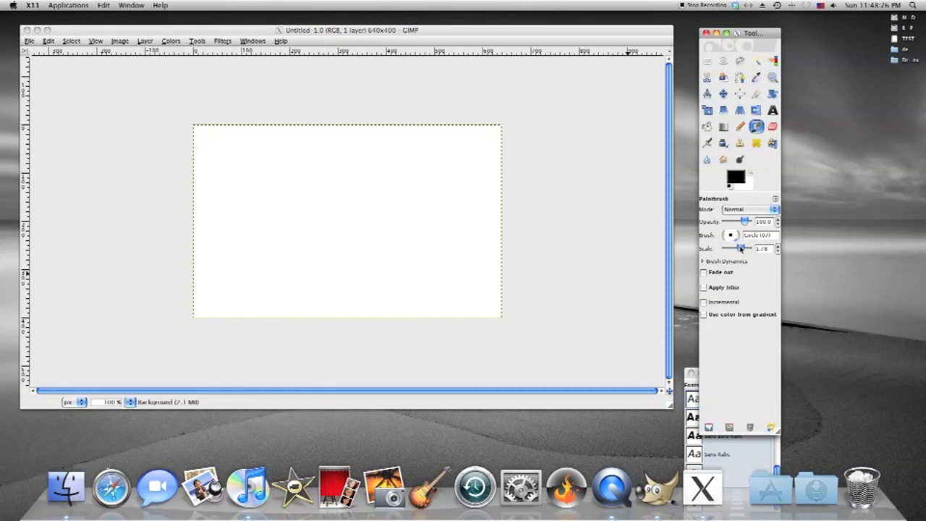
left_click_drag(741, 248, 738, 248)
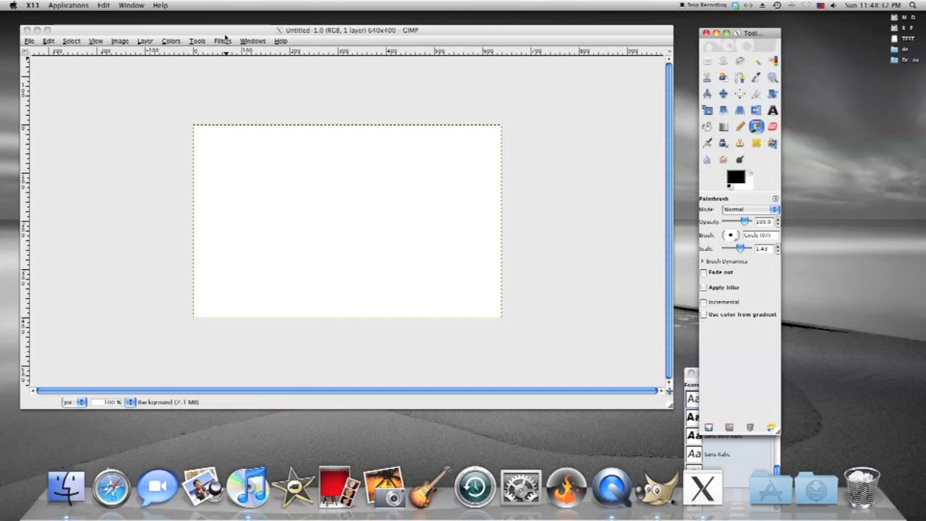
mouse_move(206, 243)
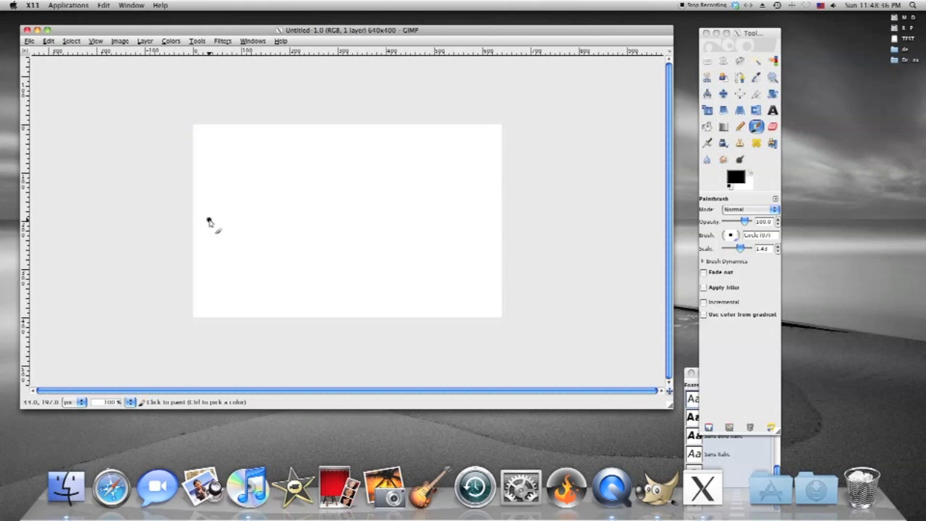
Paint a thick black horizontal stroke from left to right across the canvas
left_click_drag(208, 219, 243, 220)
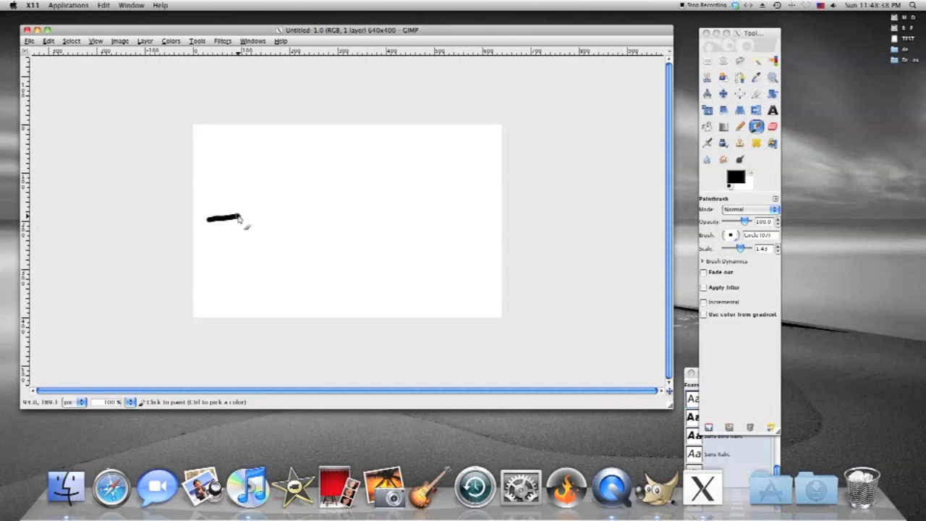
left_click_drag(217, 219, 451, 233)
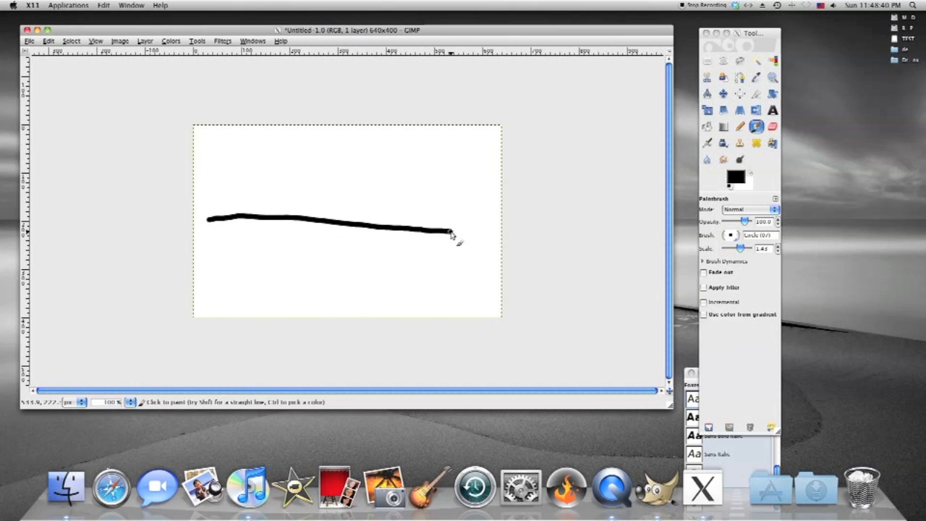